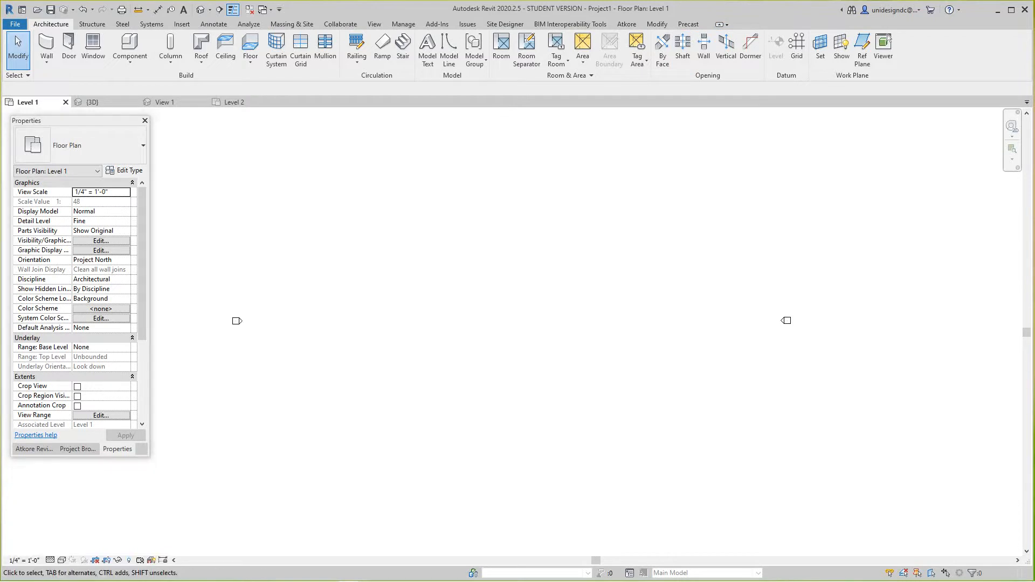
{"action": "mouse_move", "coordinate": [496, 143]}
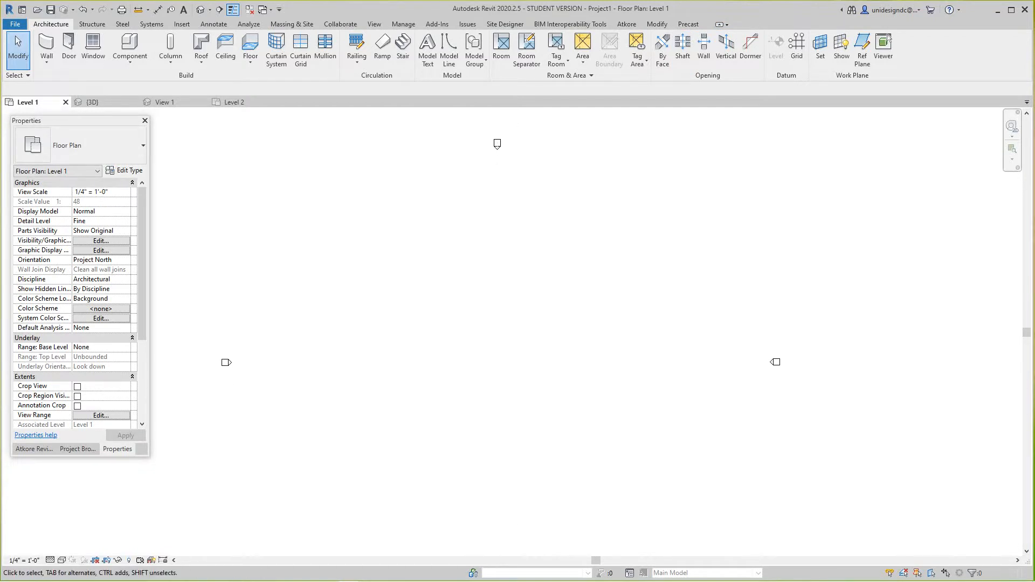
Step: Sketch a closed rectangular wall perimeter on Level 1 with the Wall Rectangle option
{"action": "left_click", "coordinate": [100, 192]}
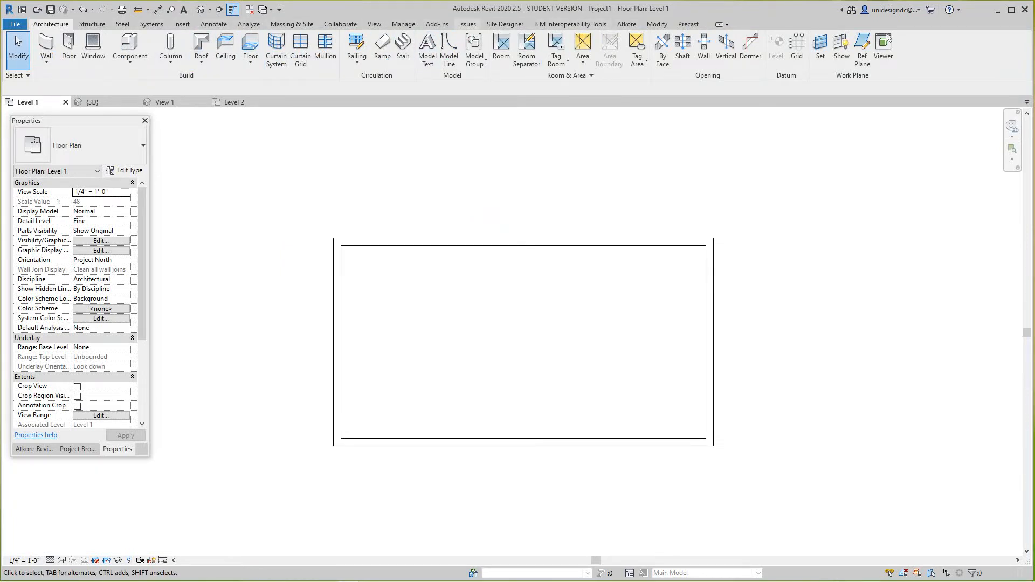
Step: Split the top wall with a 3/4" joint gap into four panels, then cancel the command
{"action": "left_click", "coordinate": [657, 24]}
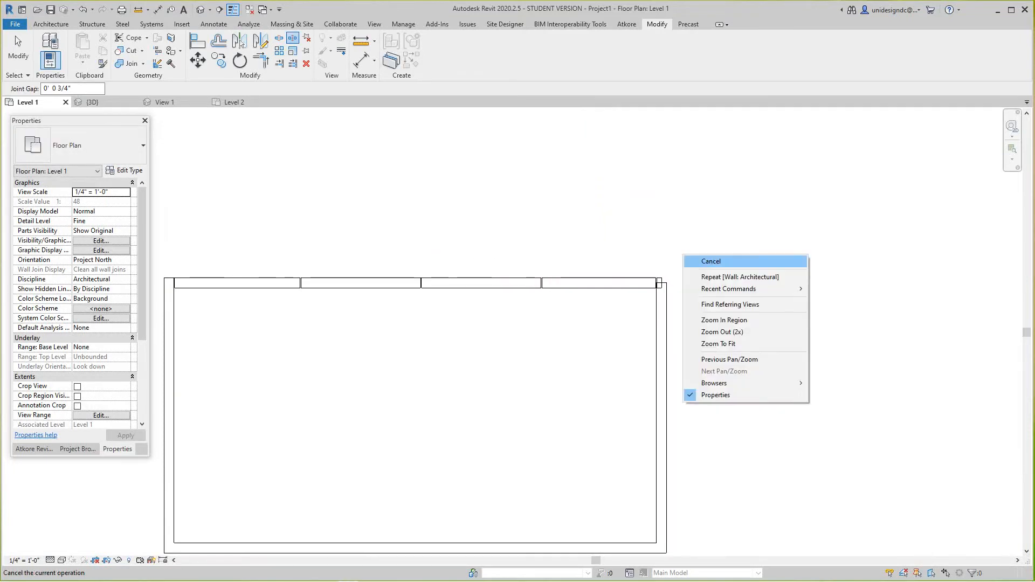
Step: Split the left and bottom walls with gaps, setting a panel length of 7' 11"
{"action": "left_click", "coordinate": [710, 261]}
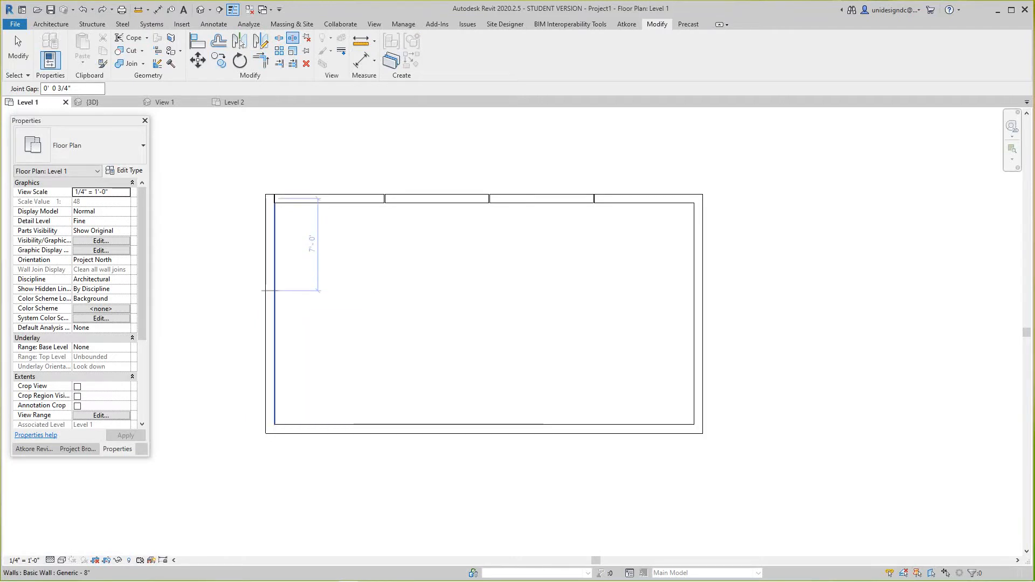
{"action": "mouse_move", "coordinate": [270, 298]}
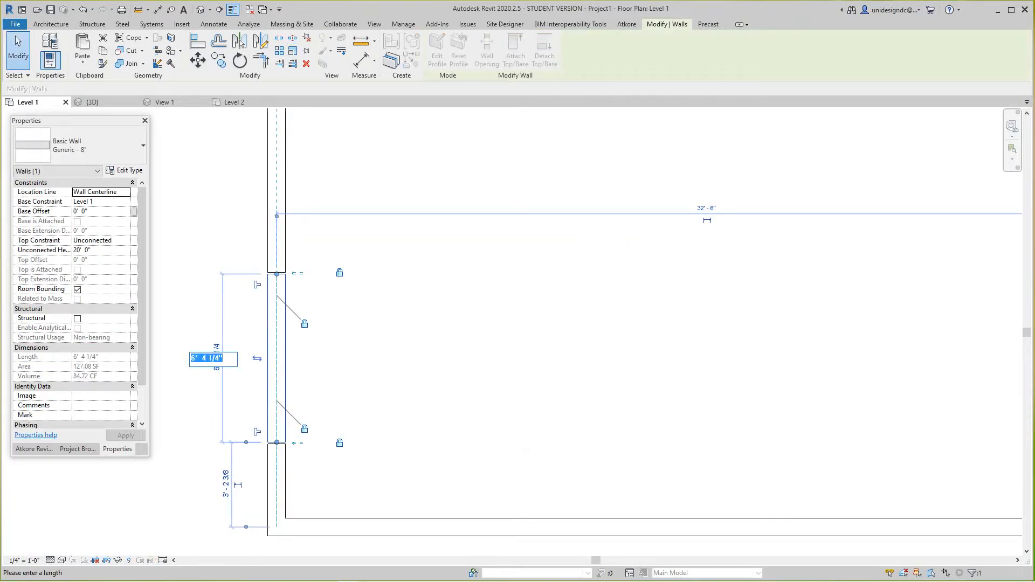
{"action": "type", "text": "7 11"}
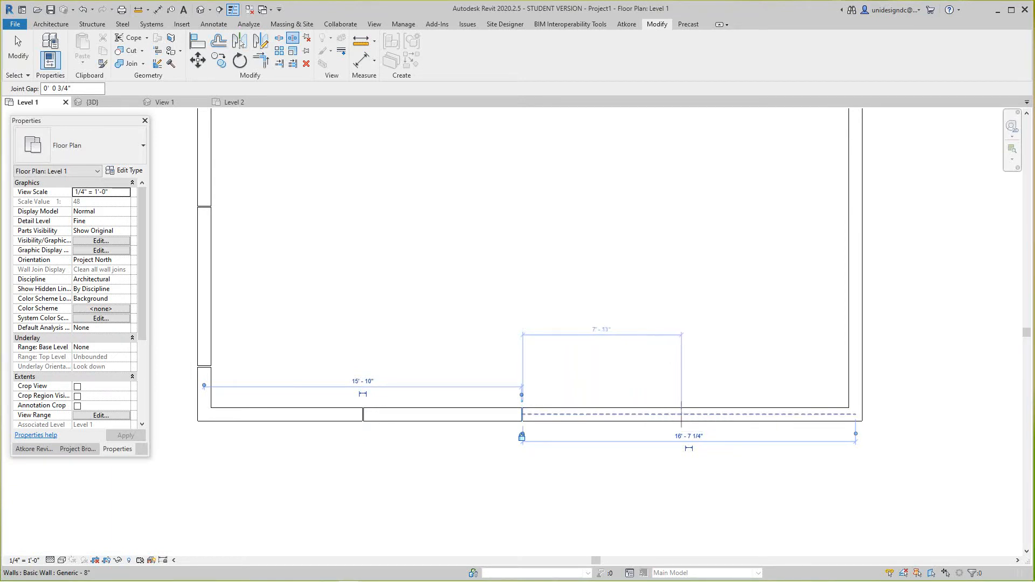
Step: Split the right wall with a gap at a 7' panel length, completing all four sides
{"action": "left_click_drag", "start_coordinate": [521, 386], "coordinate": [680, 386]}
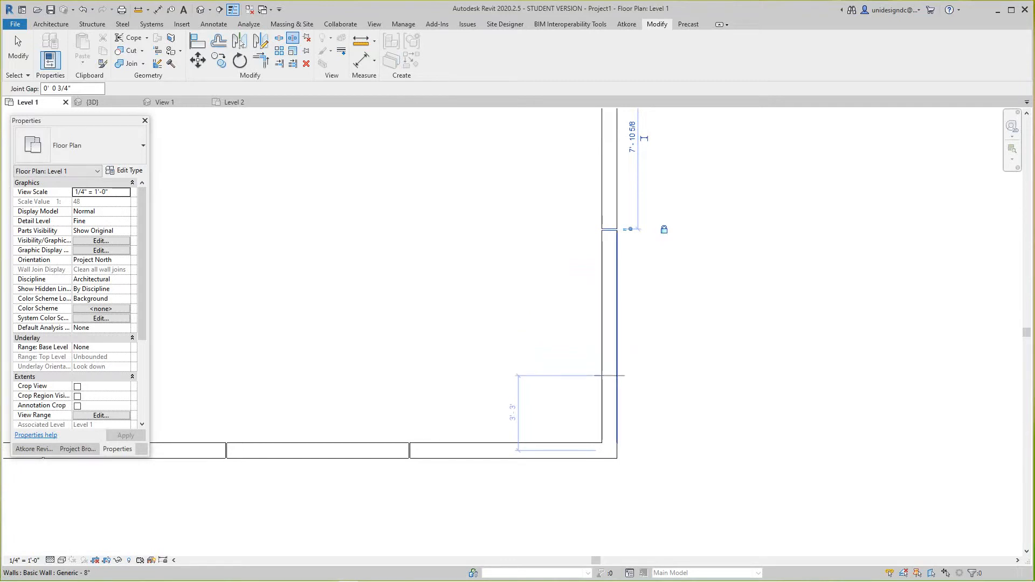
{"action": "mouse_move", "coordinate": [568, 373]}
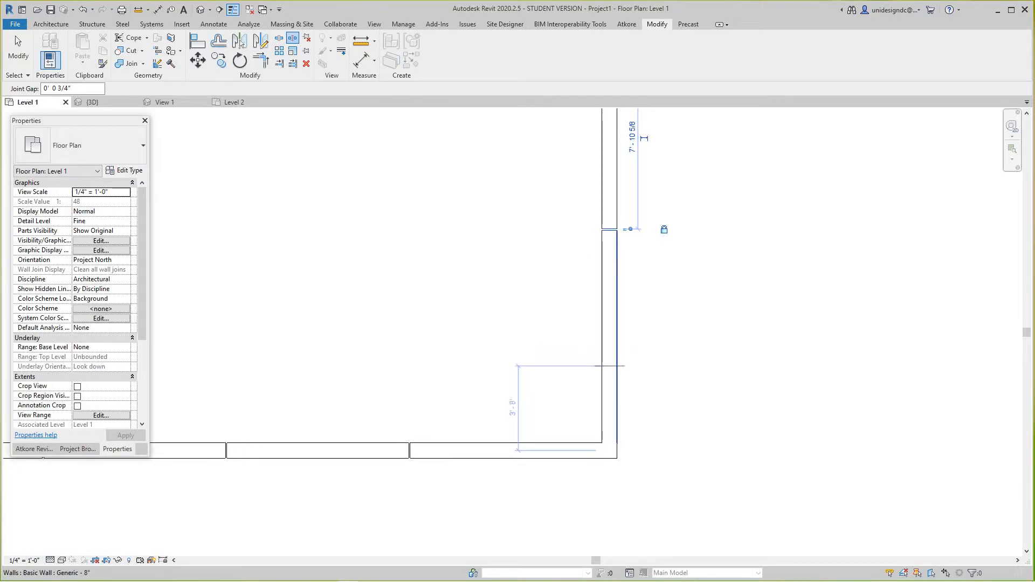
{"action": "mouse_move", "coordinate": [571, 364]}
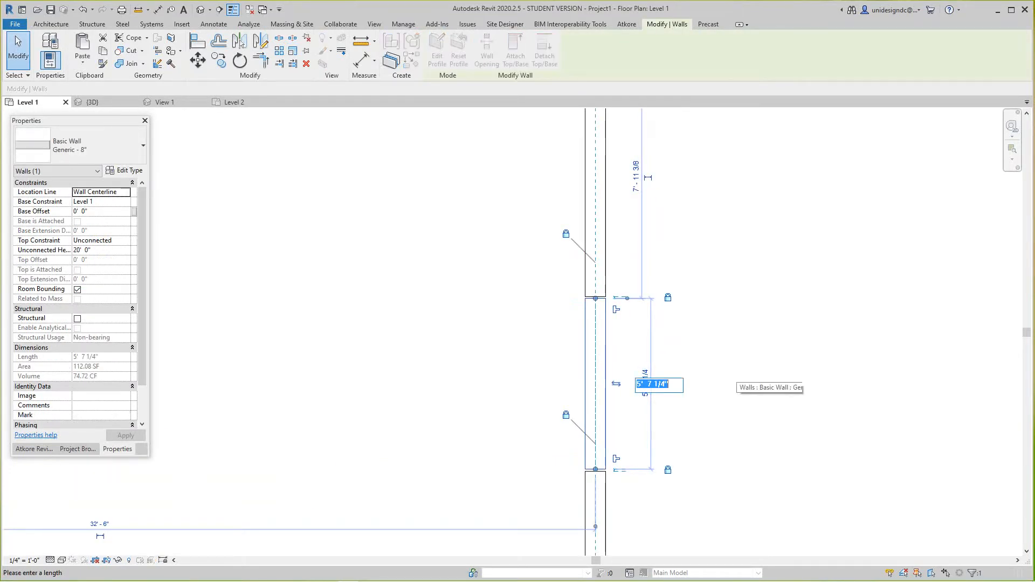
{"action": "type", "text": "7"}
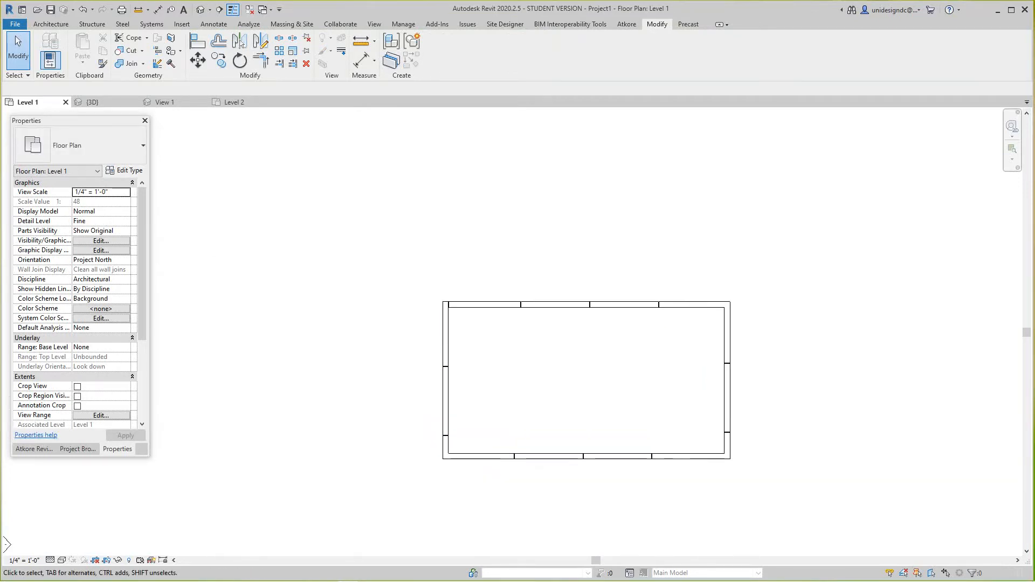
Step: Switch to the {3D} view and zoom to the V-shaped connector at a panel joint
{"action": "left_click", "coordinate": [92, 101]}
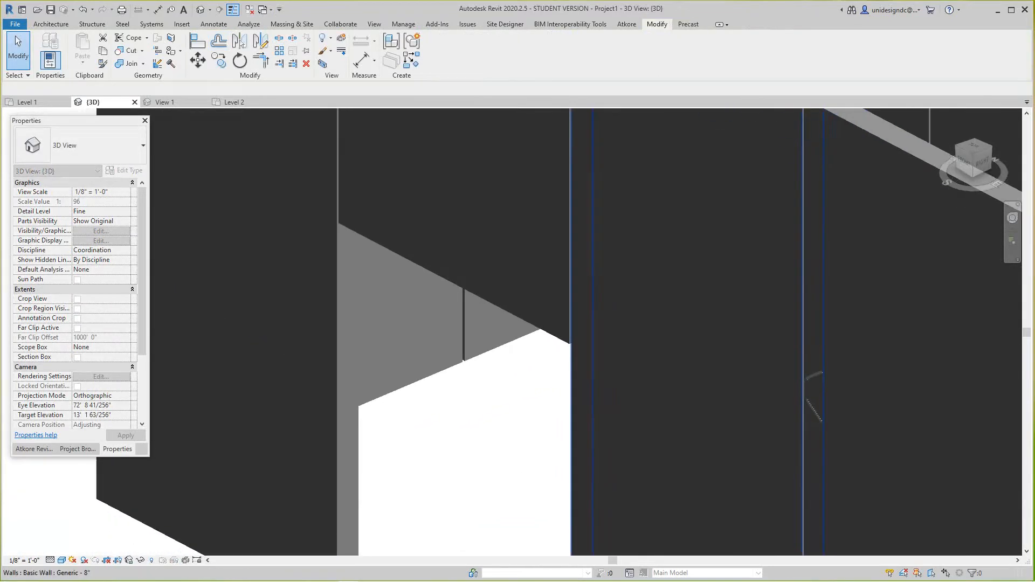
Step: Display the 3D enclosure in Hidden Line style, select the connector, and show the Project Browser
{"action": "left_click", "coordinate": [60, 559]}
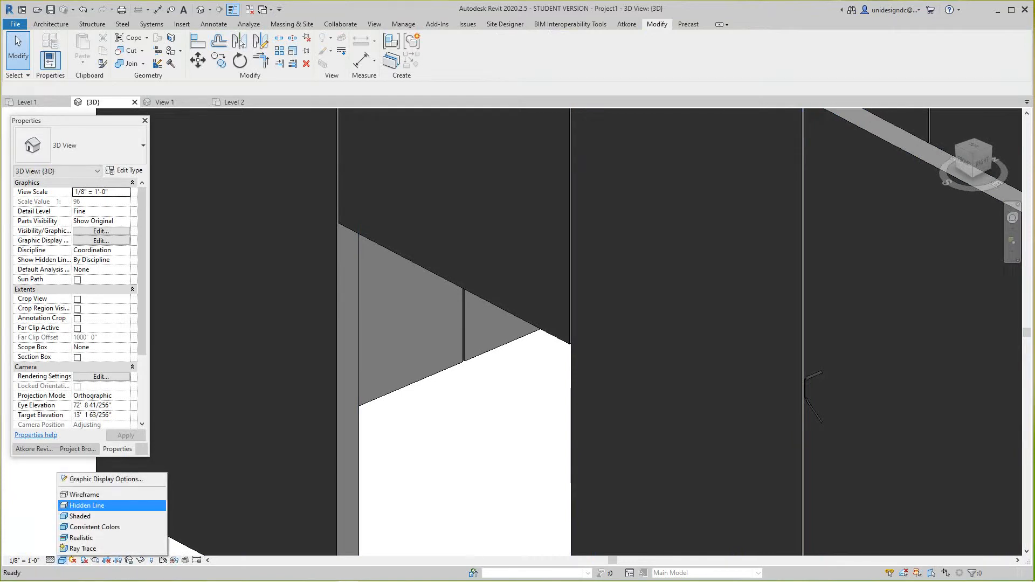
{"action": "left_click", "coordinate": [86, 505]}
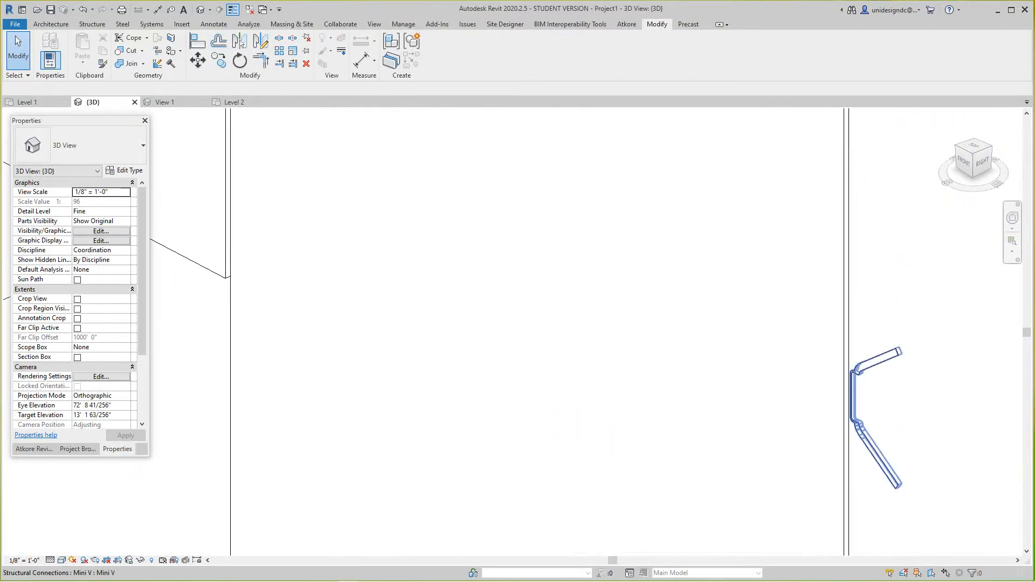
{"action": "left_click", "coordinate": [878, 396]}
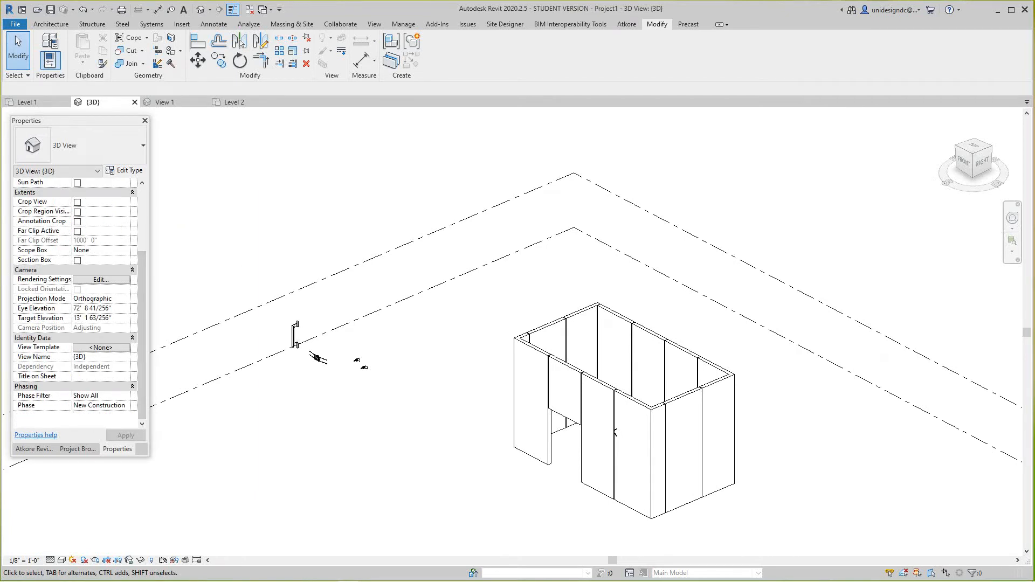
{"action": "left_click", "coordinate": [77, 448]}
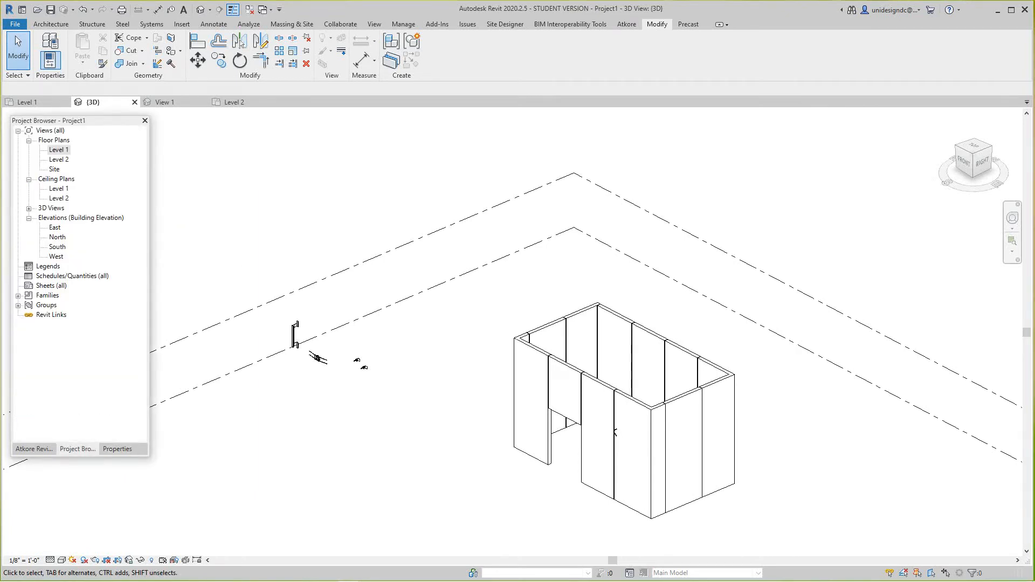
Step: In the South elevation, rotate the joint connector 90° and start sketching detail lines at the joint
{"action": "double_click", "coordinate": [57, 246]}
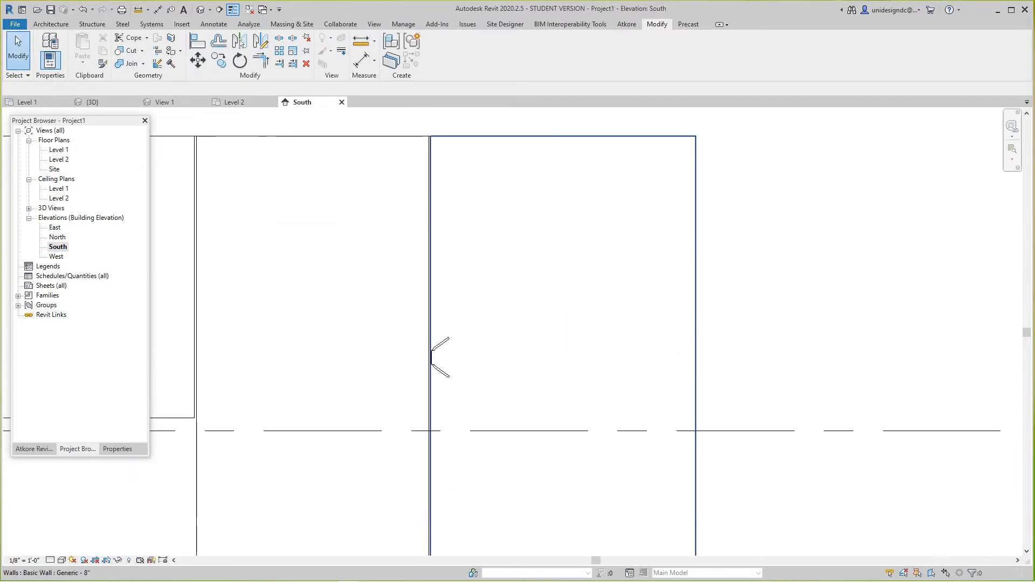
{"action": "left_click", "coordinate": [441, 356]}
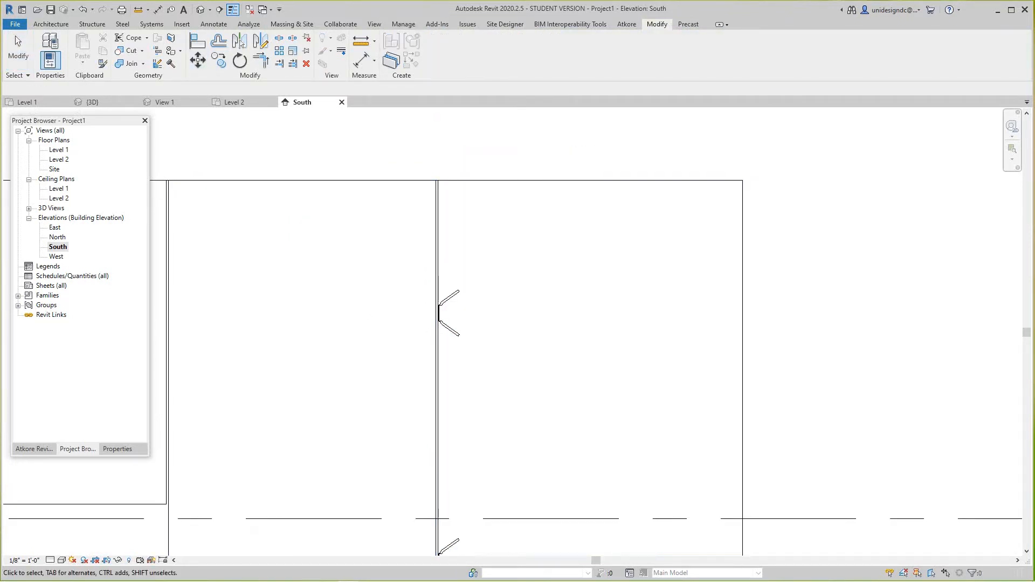
{"action": "left_click", "coordinate": [448, 311]}
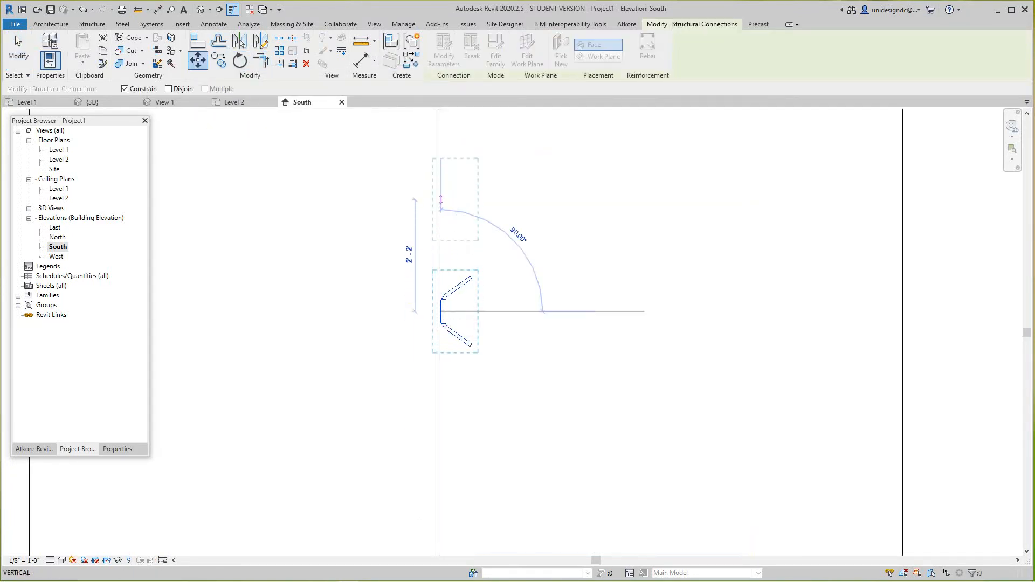
{"action": "key", "text": "Escape"}
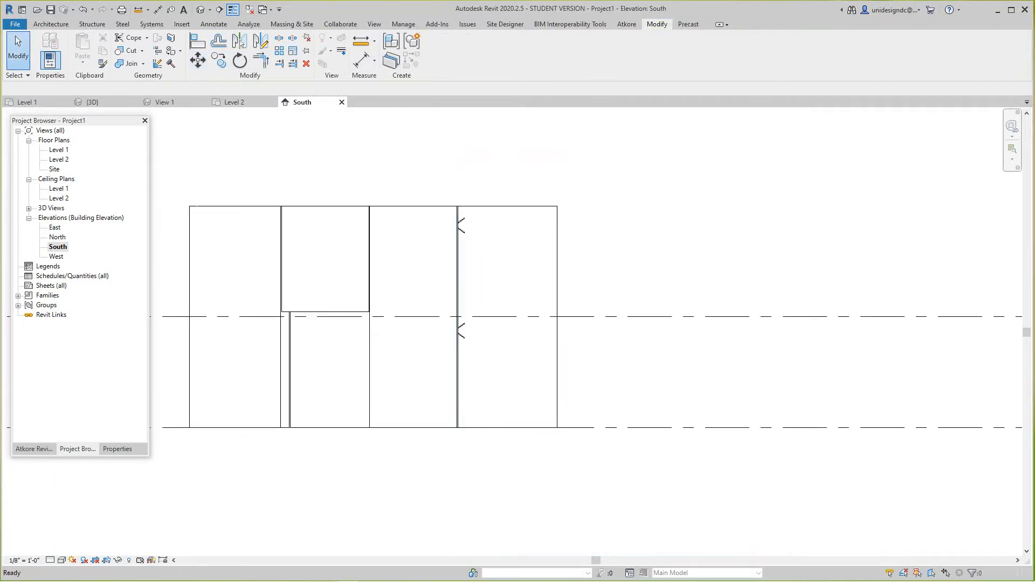
{"action": "left_click", "coordinate": [451, 277]}
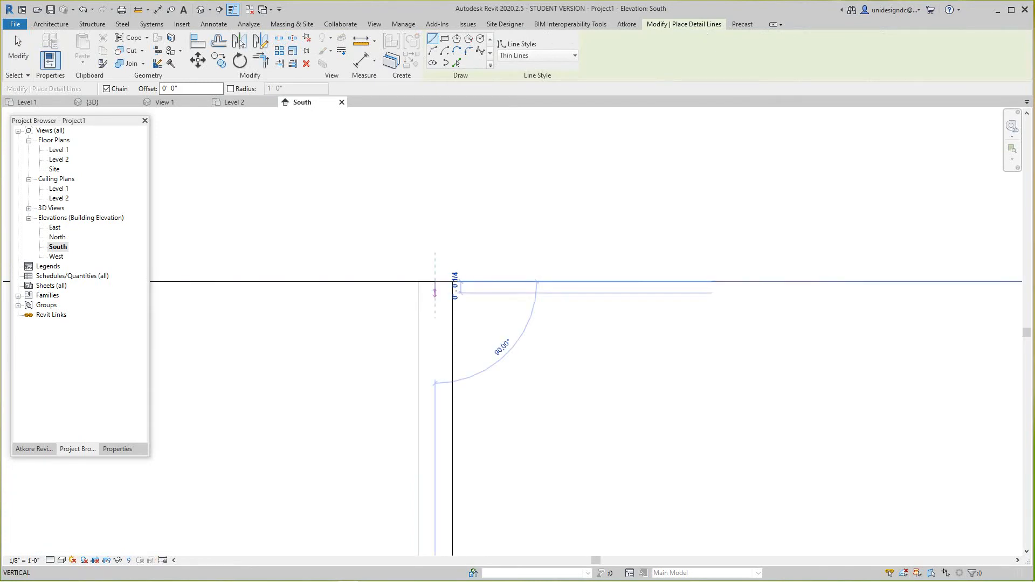
Step: Place vector structural connections as X-shaped connectors at the top and lower panel joints
{"action": "left_click", "coordinate": [214, 24]}
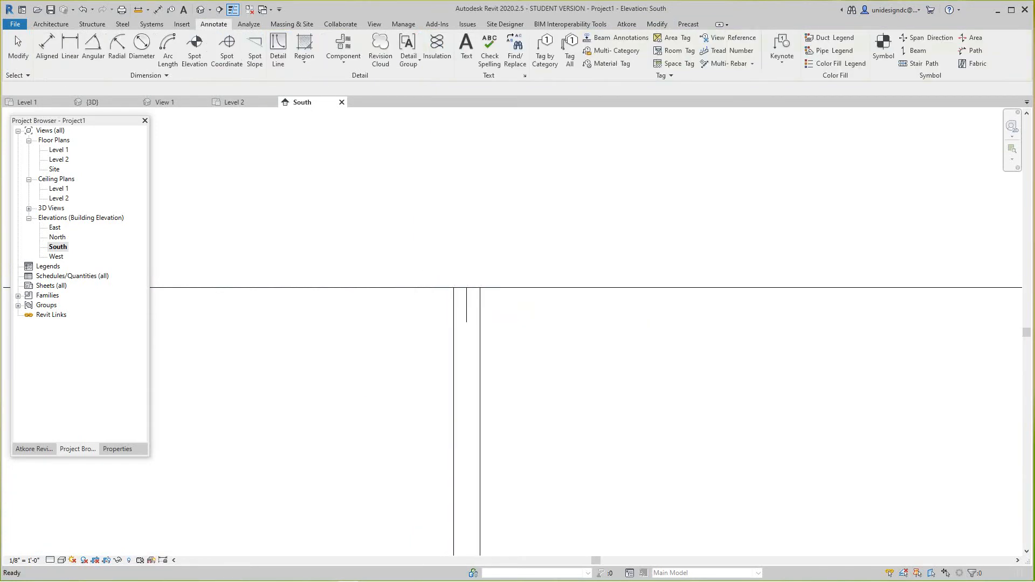
{"action": "left_click", "coordinate": [449, 307]}
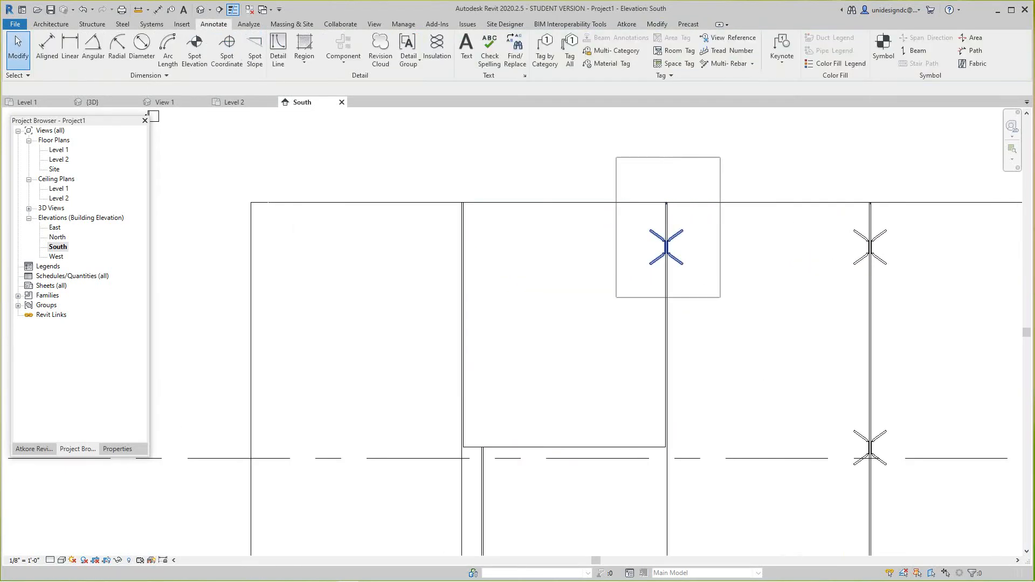
Step: Select the placed connectors and review them in the {3D} view
{"action": "left_click", "coordinate": [667, 248]}
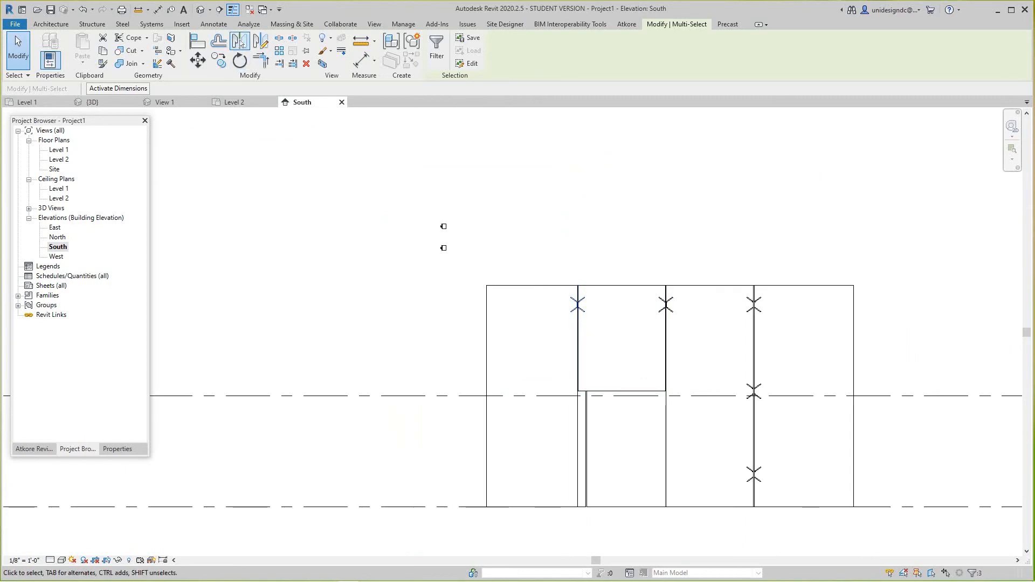
{"action": "left_click", "coordinate": [93, 101]}
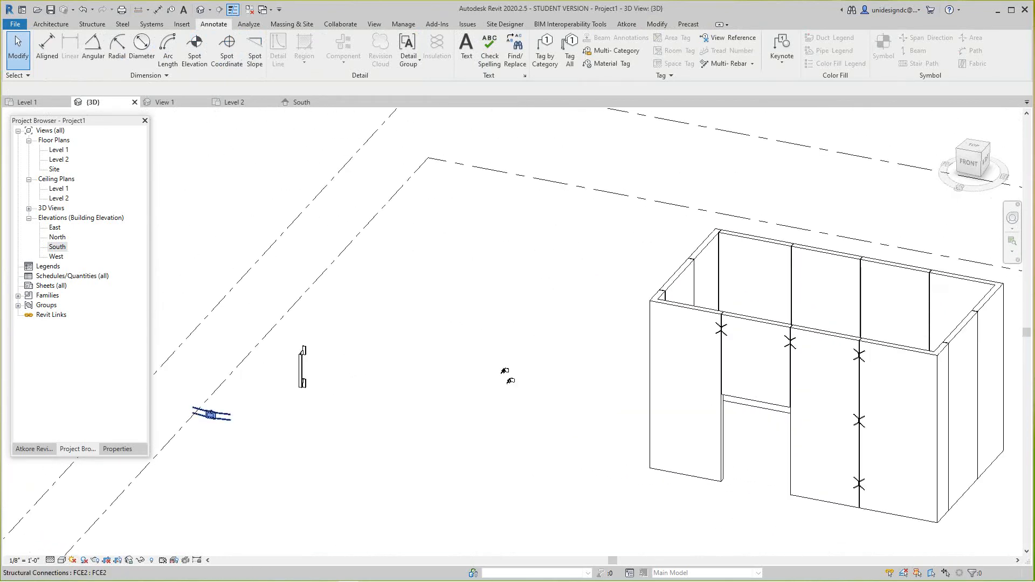
Step: Return to the South elevation and place FCE2 connections across two upper panel joints
{"action": "left_click", "coordinate": [211, 414]}
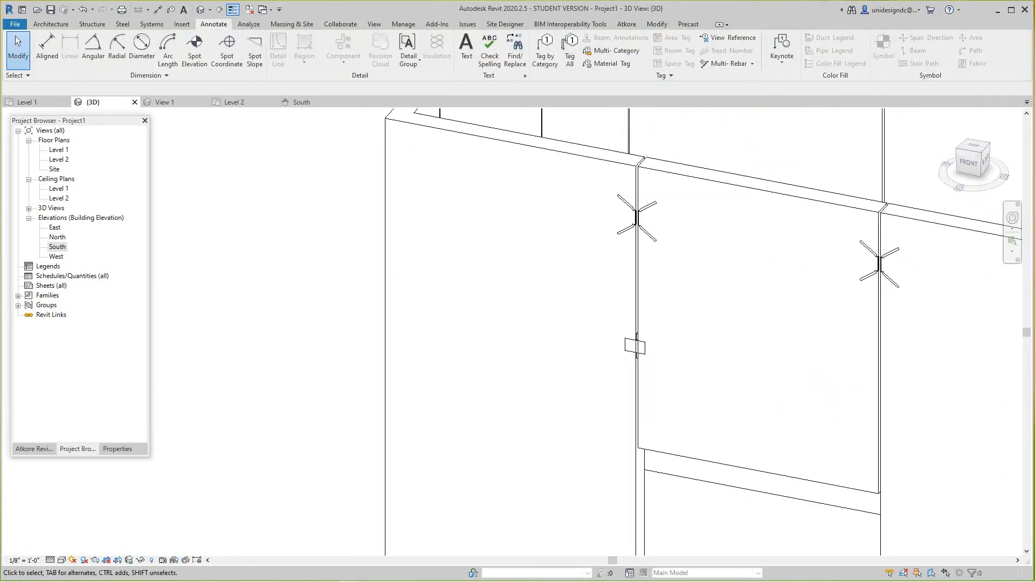
{"action": "left_click", "coordinate": [57, 245]}
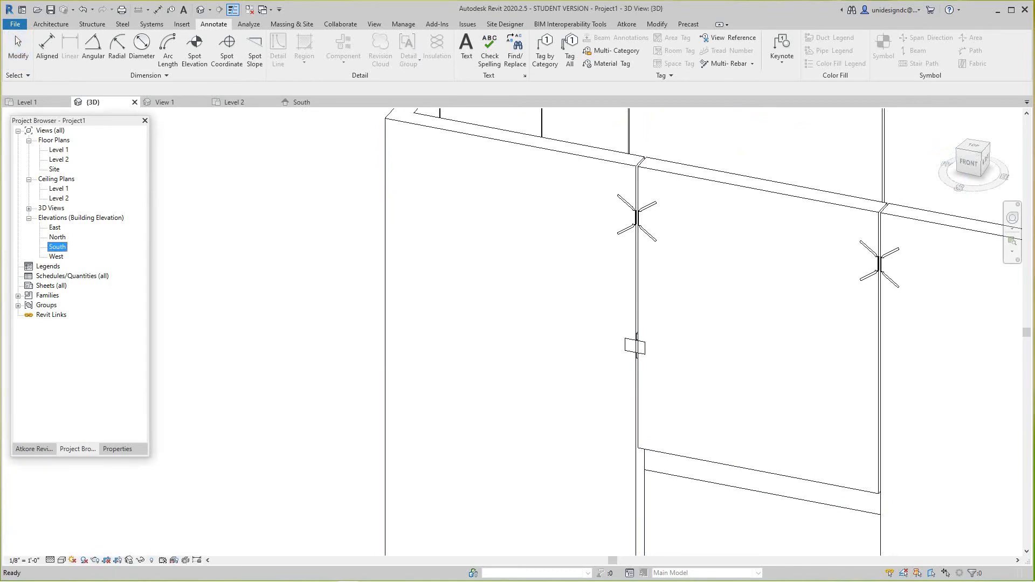
{"action": "double_click", "coordinate": [57, 246]}
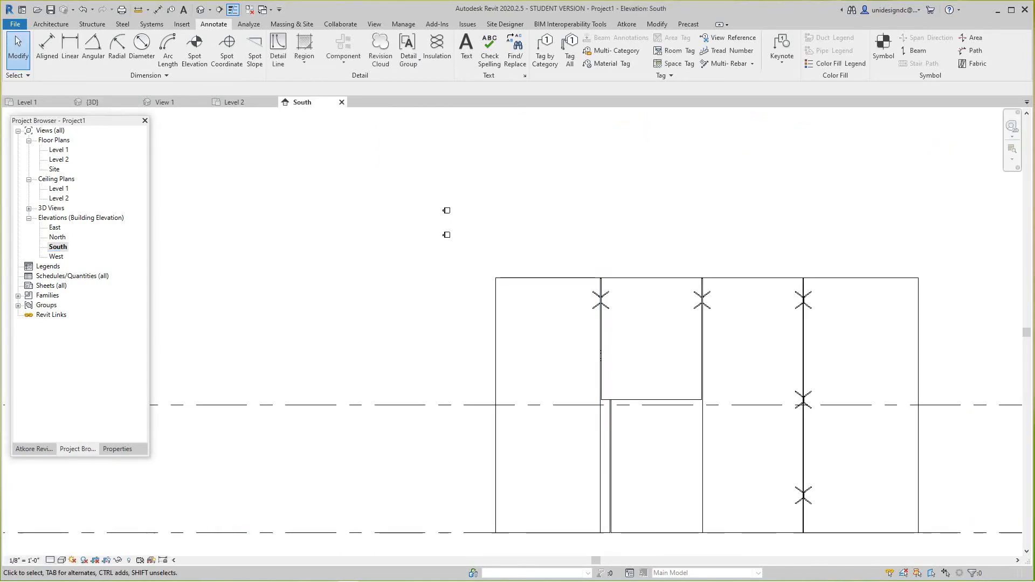
{"action": "left_click", "coordinate": [61, 559]}
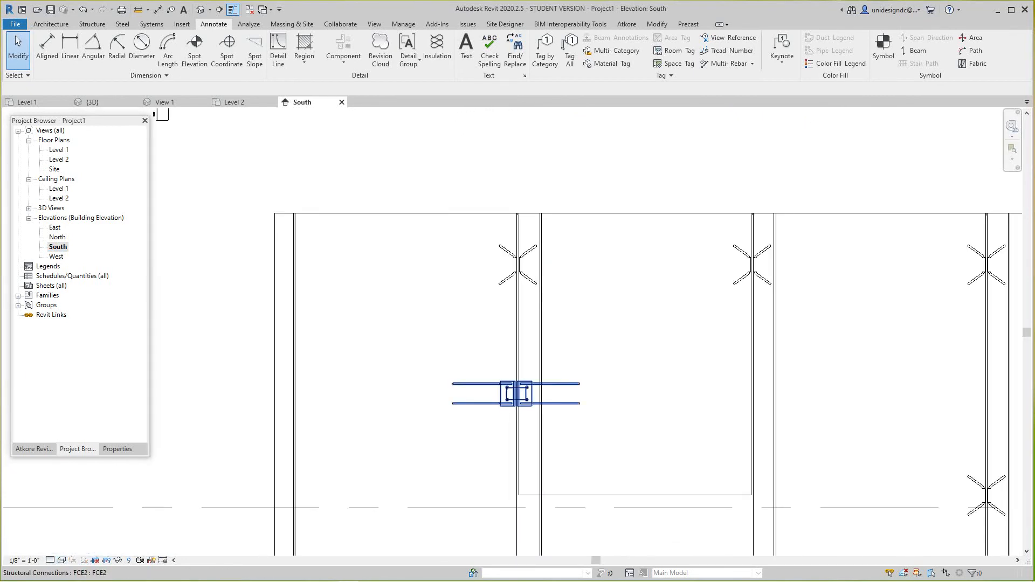
{"action": "left_click", "coordinate": [516, 393]}
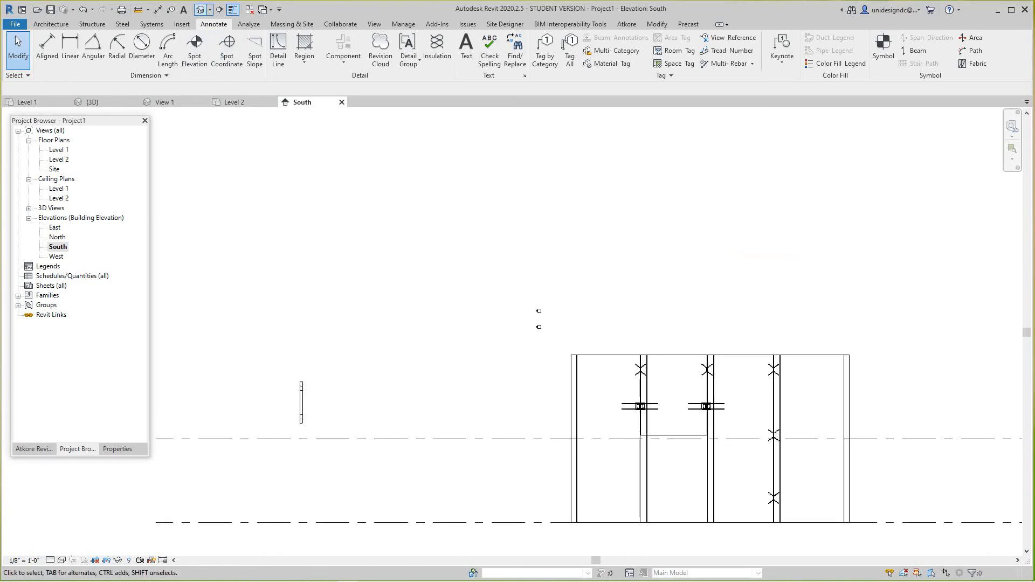
Step: Show the complete jointed enclosure as solid shaded panels in the {3D} view
{"action": "left_click", "coordinate": [91, 102]}
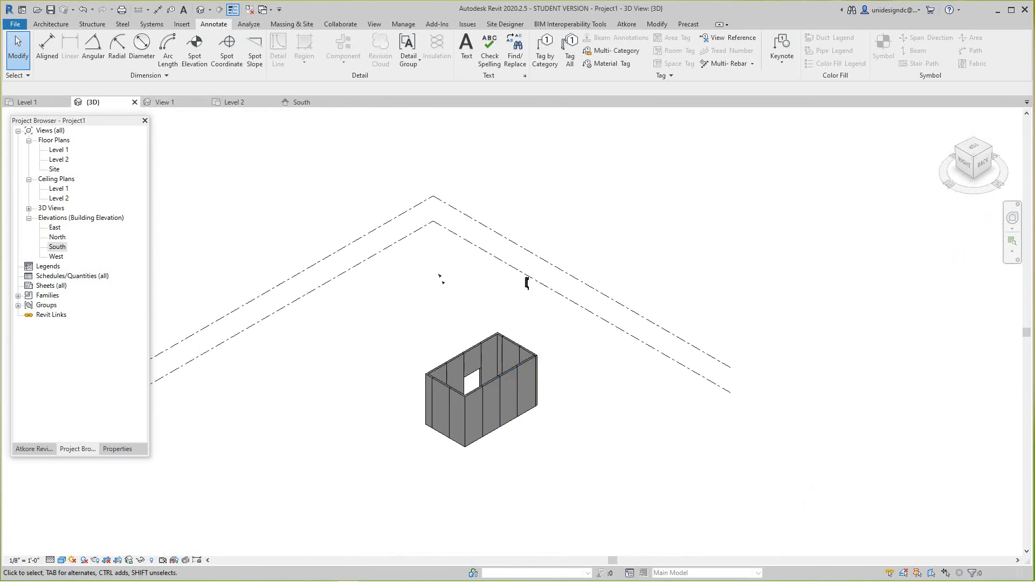
Step: Begin placing a Component from Architecture and choose the Mini V connection type
{"action": "left_click", "coordinate": [50, 24]}
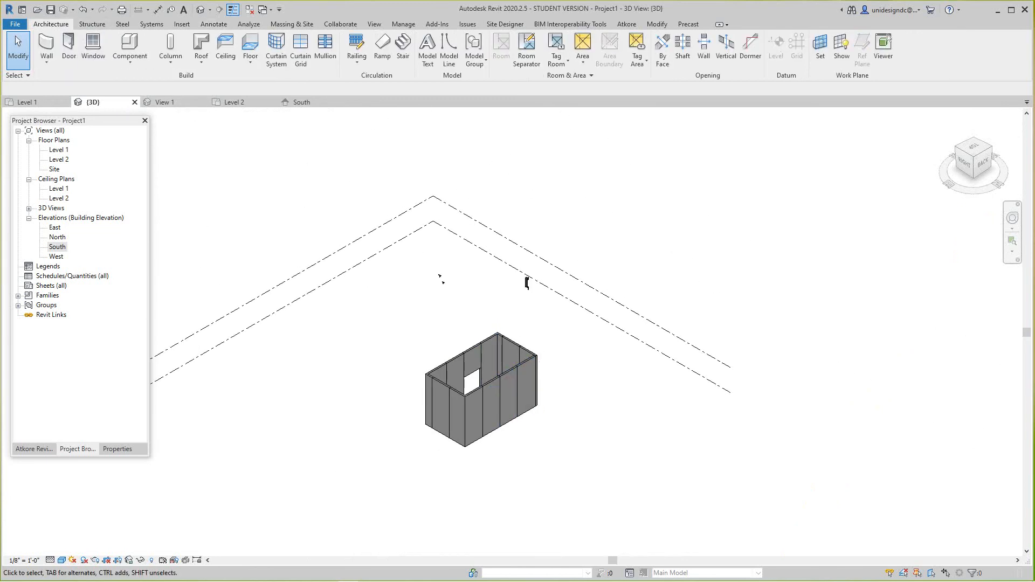
{"action": "left_click", "coordinate": [130, 46]}
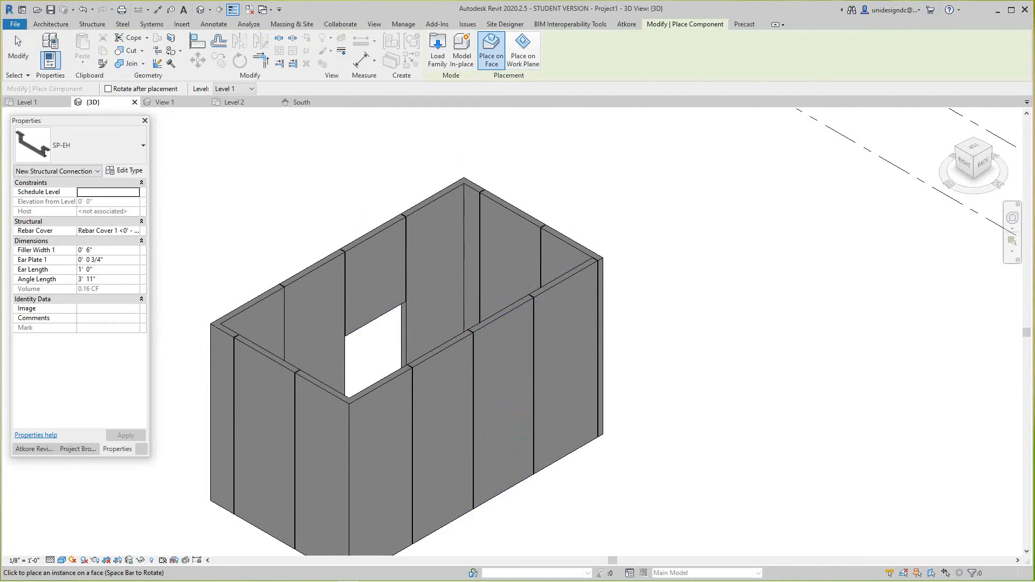
{"action": "left_click", "coordinate": [142, 146]}
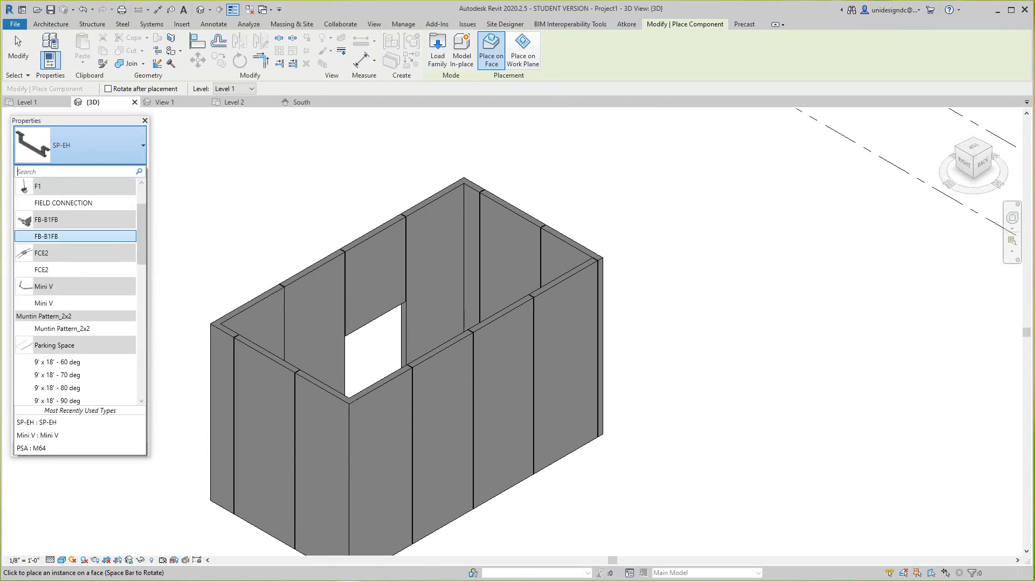
{"action": "left_click", "coordinate": [44, 303]}
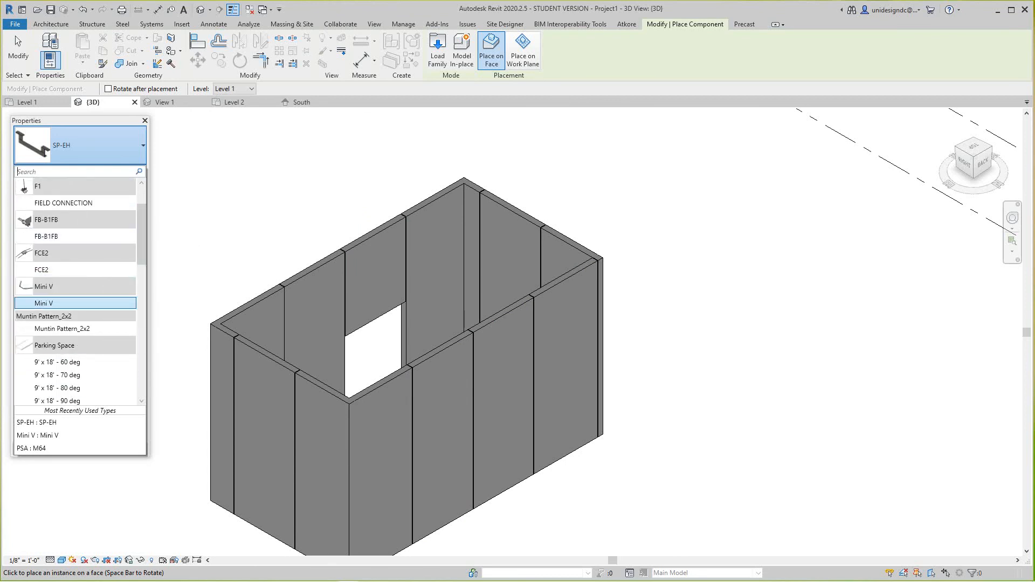